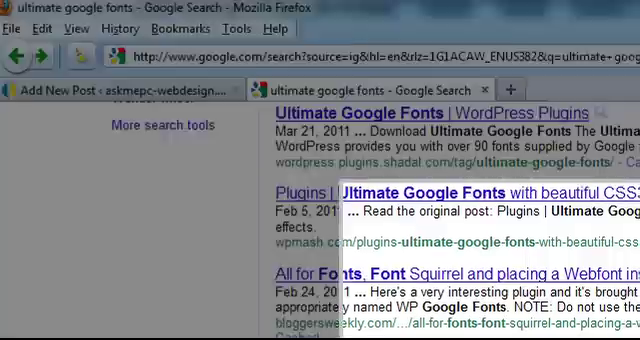
pyautogui.scroll(-3)
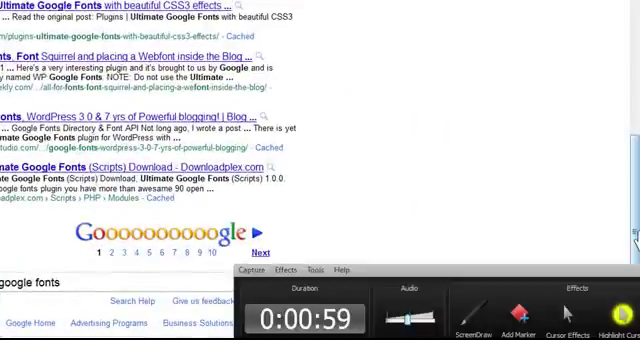